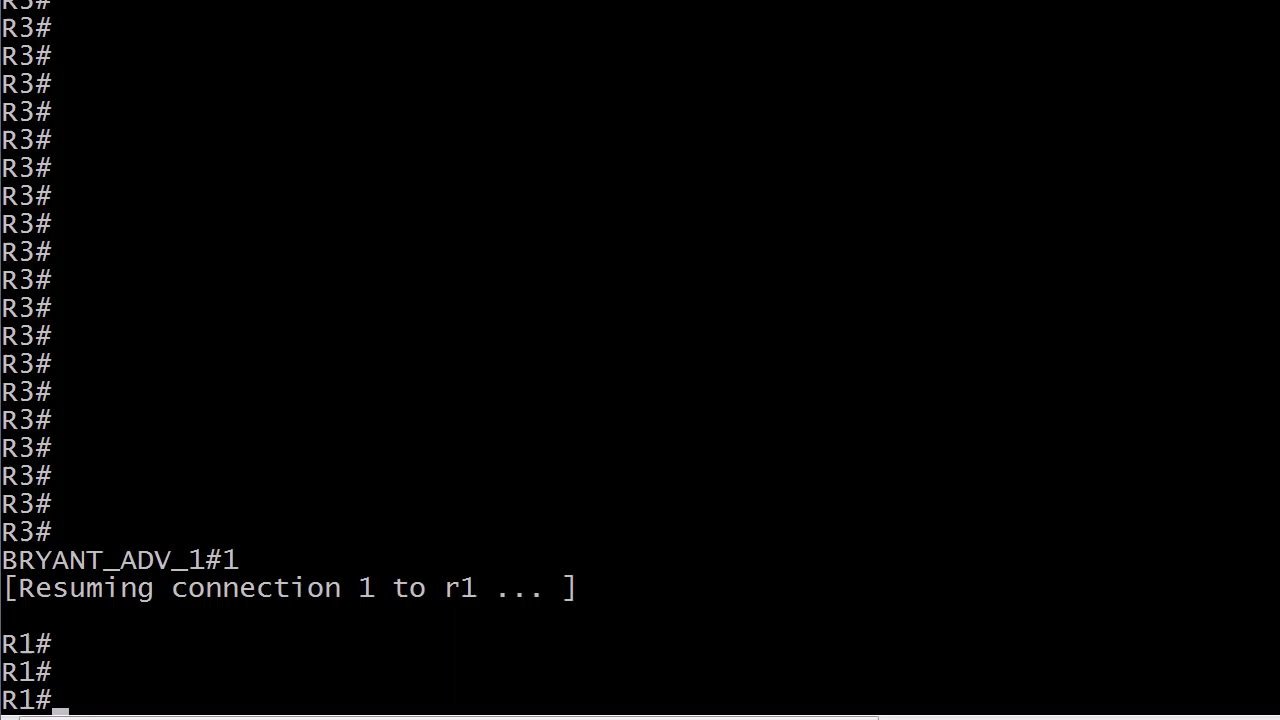
Step: Type 'show ip ospf' at R1's prompt to query its OSPF status
text(show ip osp f)
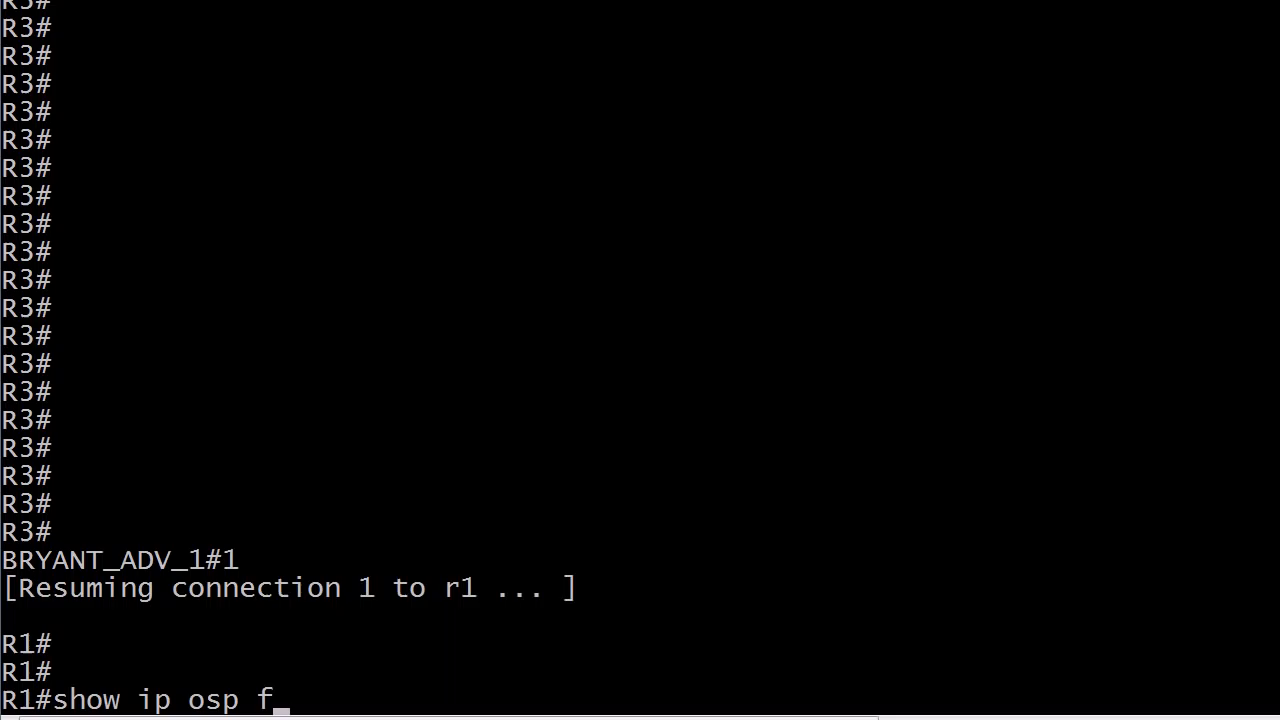
key(Return)
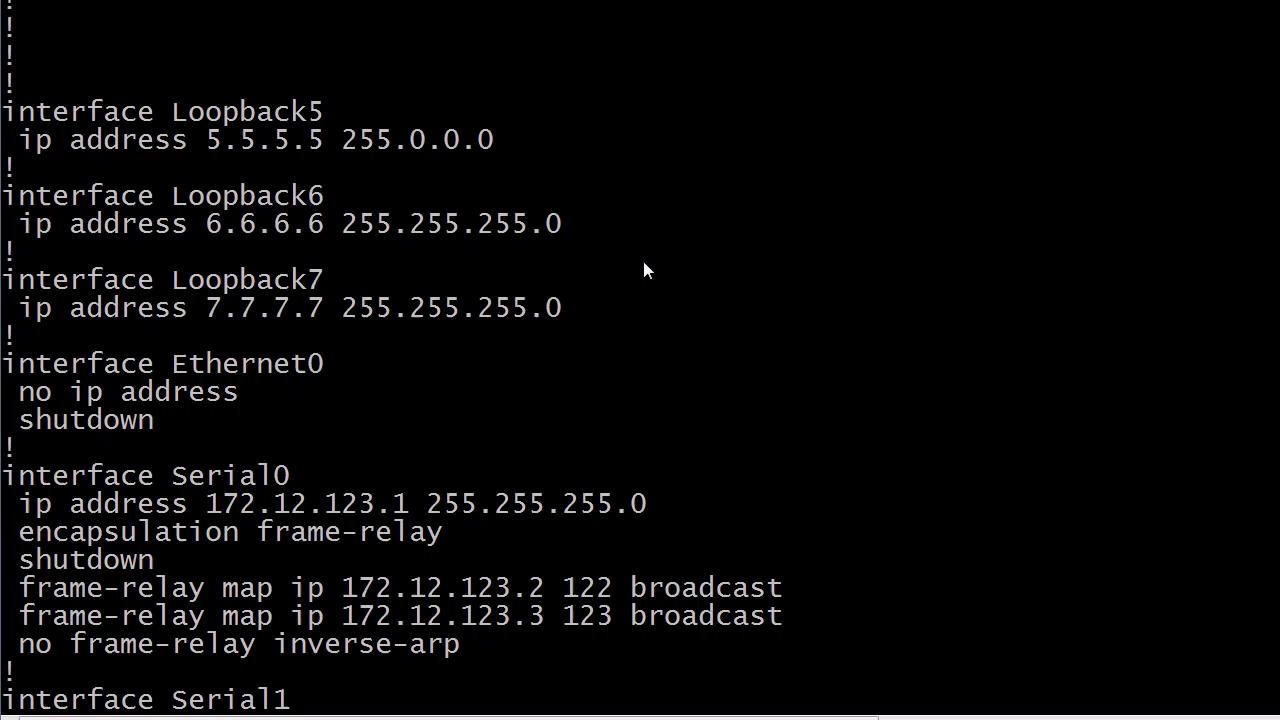
mouse_move(555, 315)
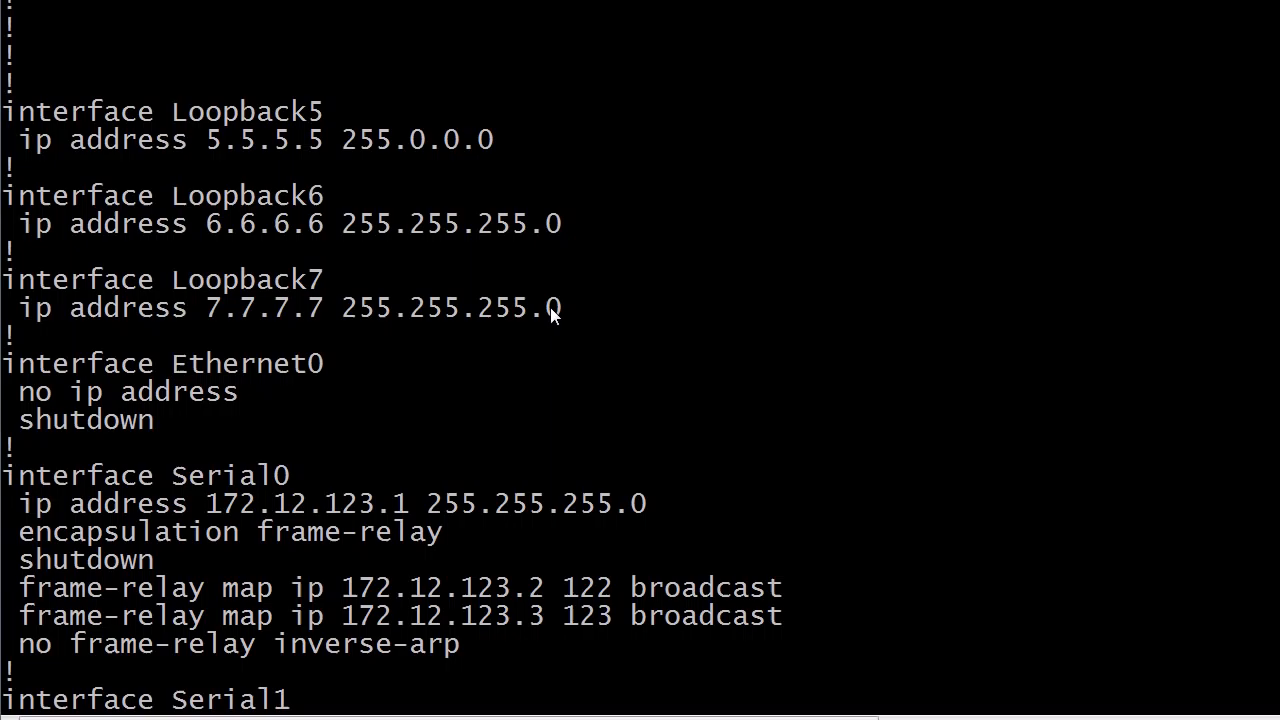
Step: Scroll the running config to inspect Loopback5 (/8) and Loopback6–7 (/24) masks
scroll(down, 3)
text(wr)
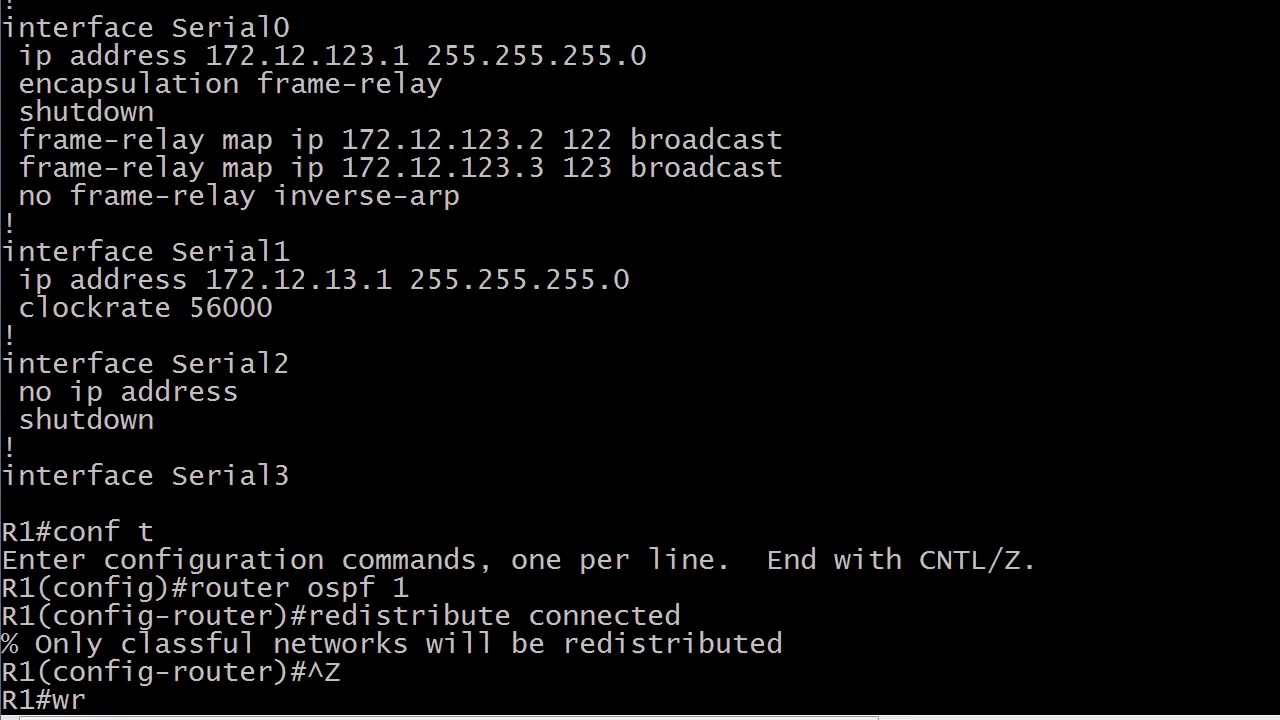
Step: Save R1's configuration after enabling redistribute connected under OSPF process 1
key(Return)
text(3)
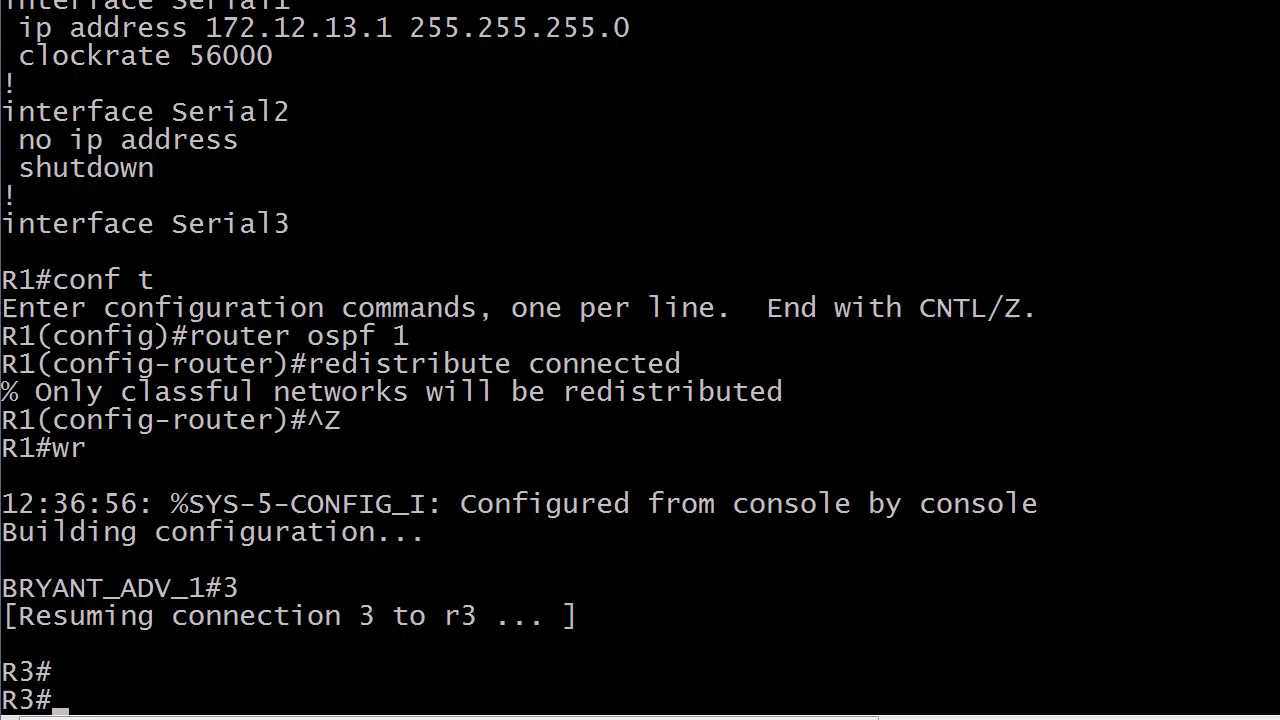
Step: Type 'show ip route' at R3's prompt to request its routing table
text(show ip route ospf)
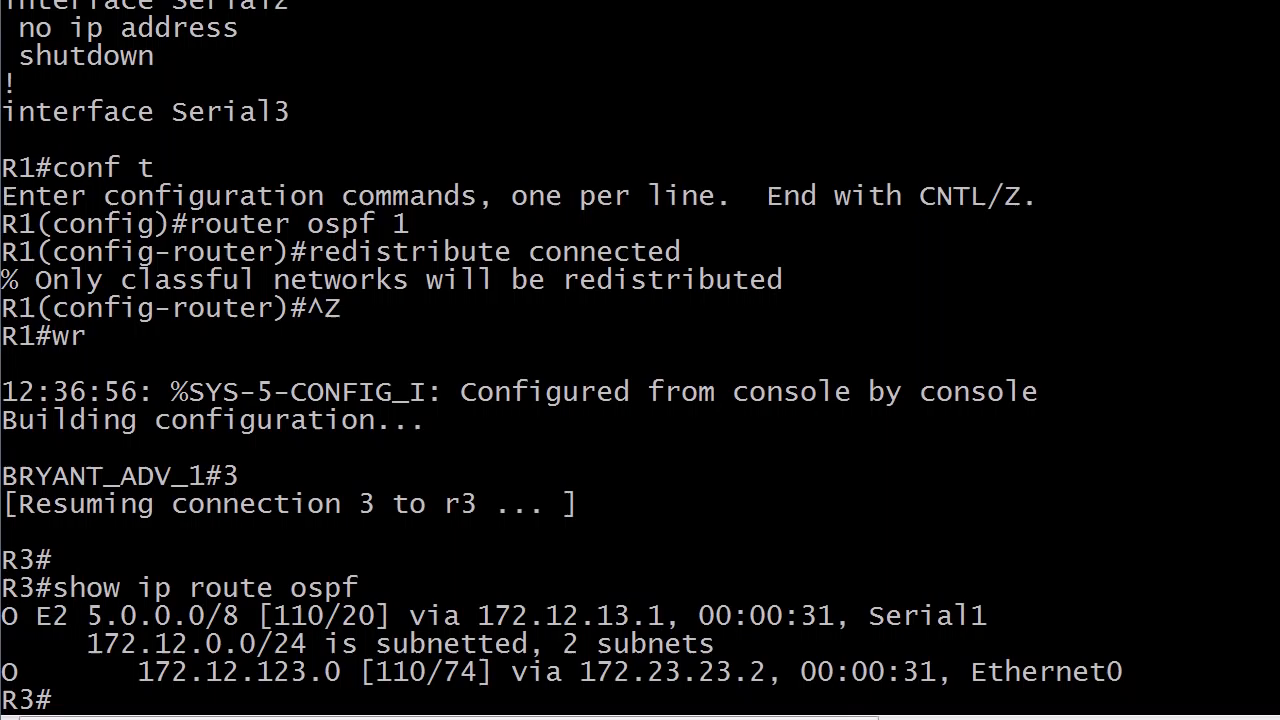
Step: Highlight the redistribute connected line and its classful-networks-only warning
double_click(340, 251)
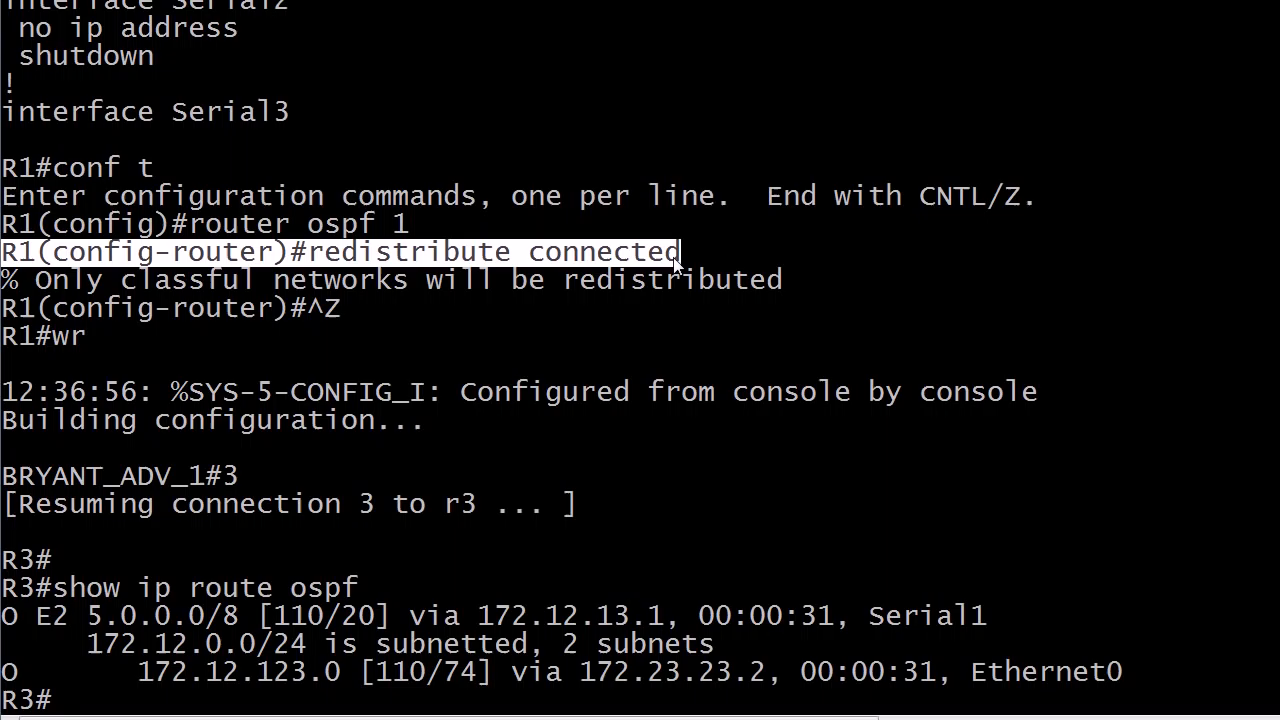
drag(680, 252, 810, 280)
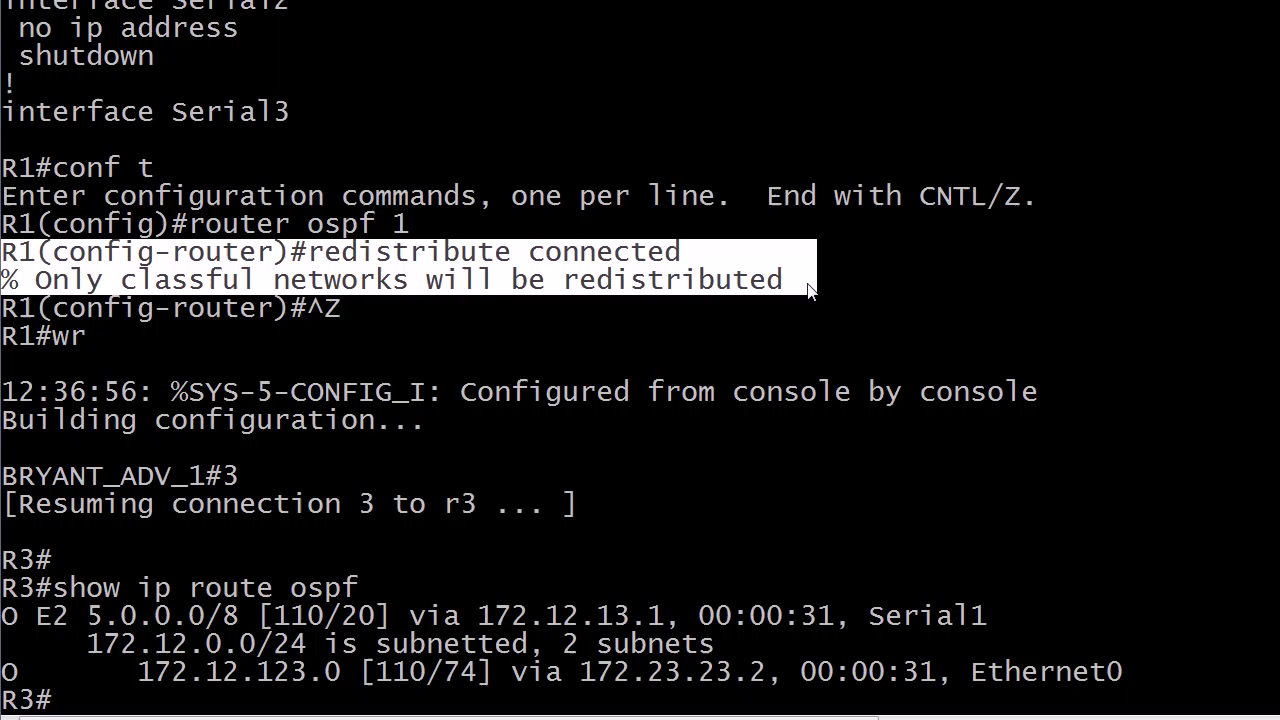